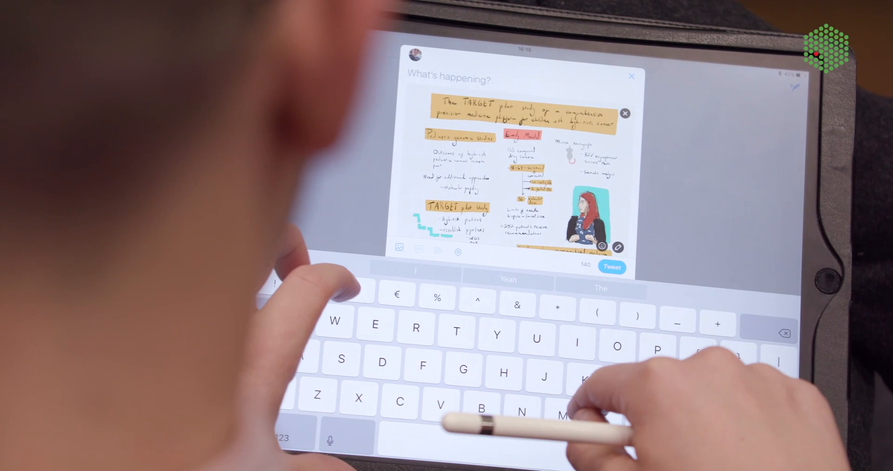
type("Emily")
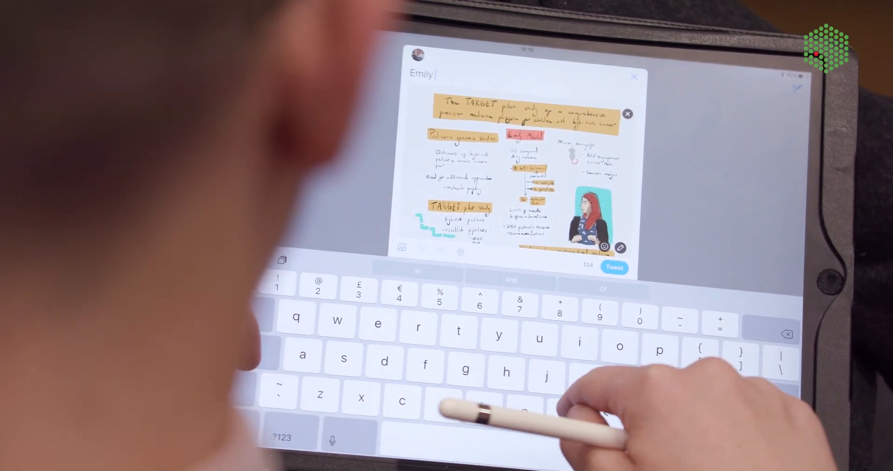
type("Mould on")
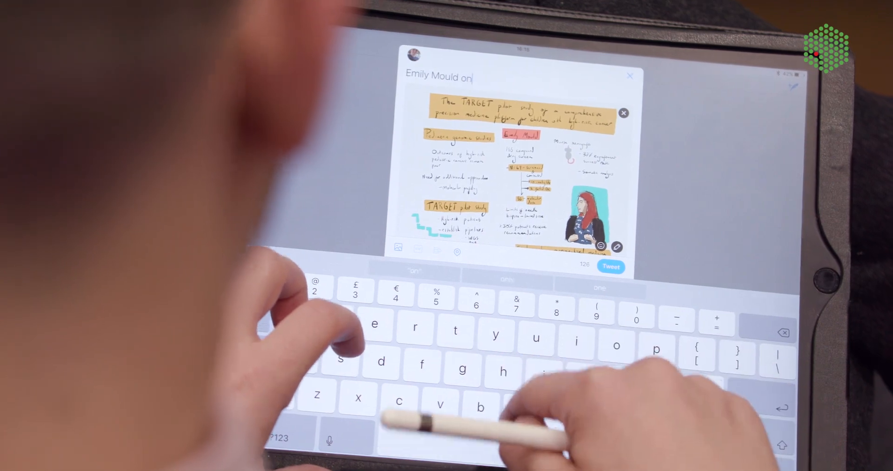
type("the")
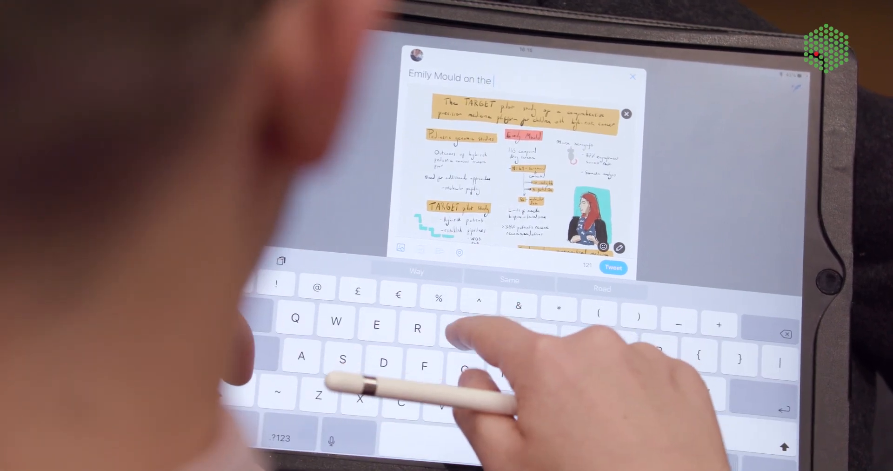